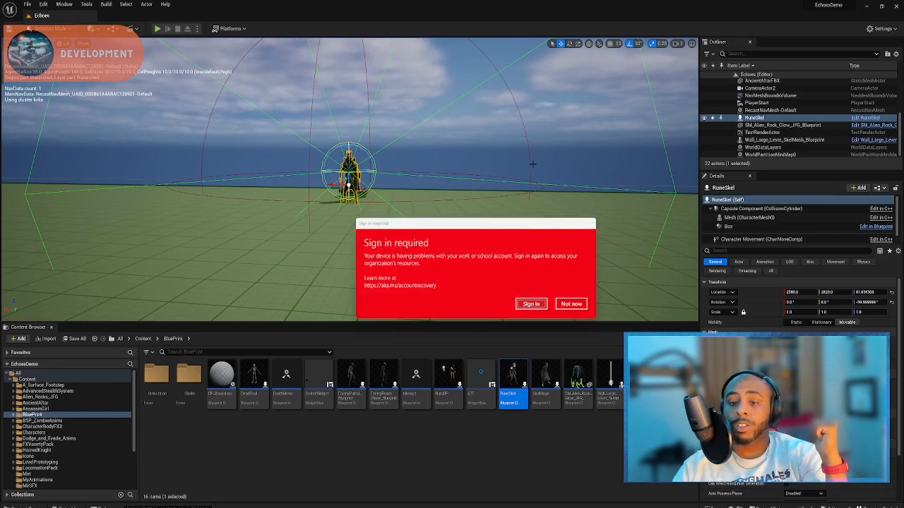
- Dismiss the 'Sign in required' pop-up with 'Not now' so the level is unobstructed
click(570, 303)
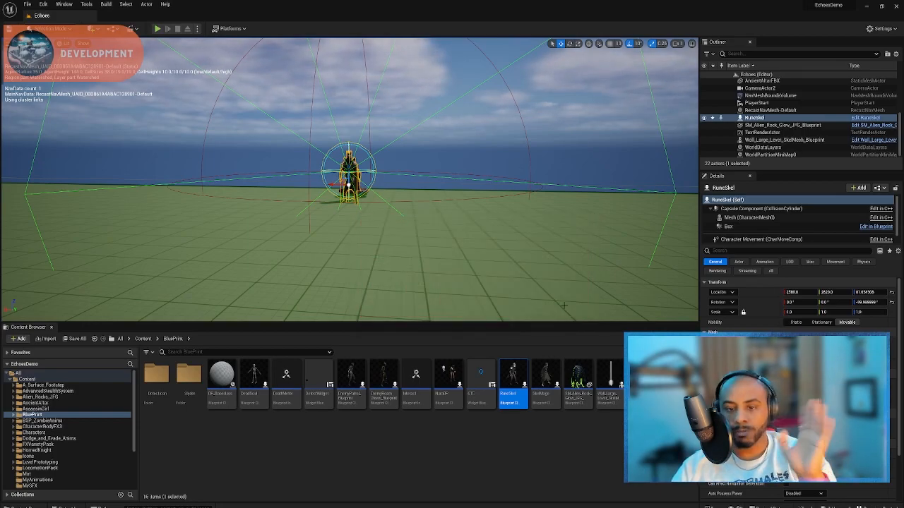
mouse_move(512, 378)
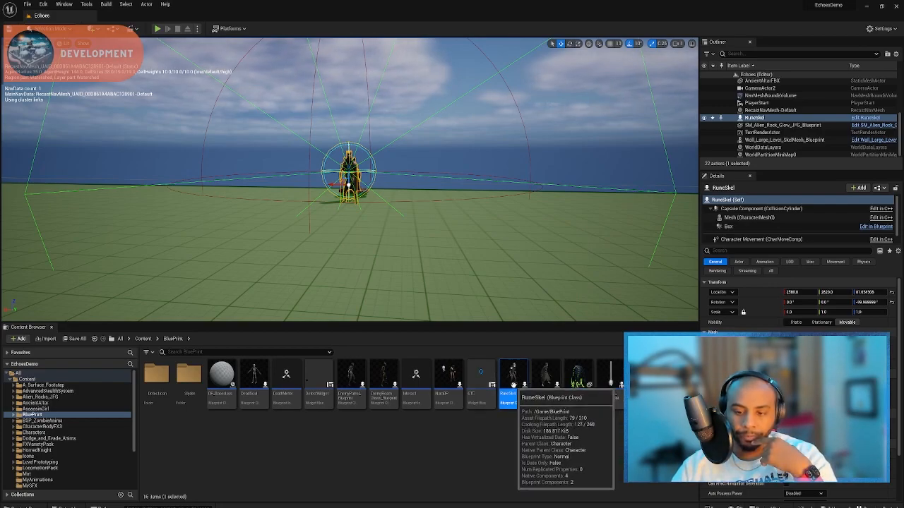
mouse_move(513, 374)
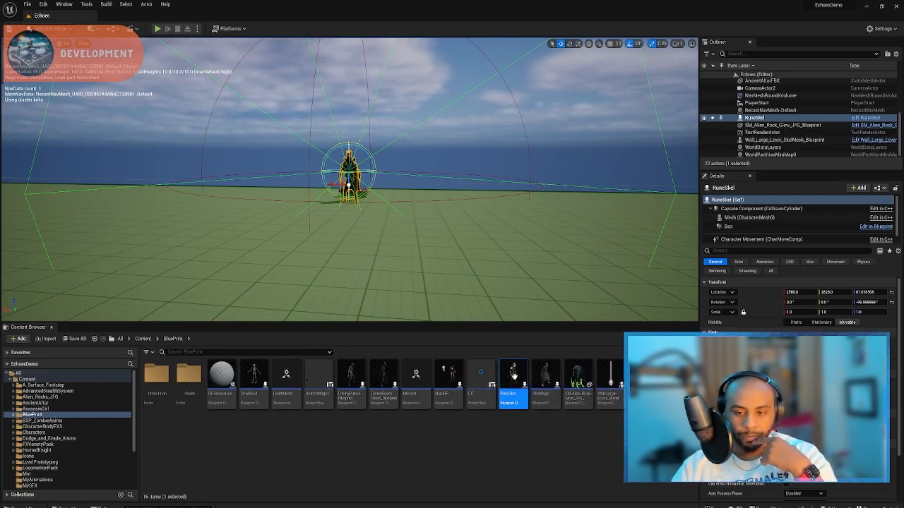
- Open the RuneSkel Blueprint from the Content Browser and maximize its Event Graph editor
double_click(512, 378)
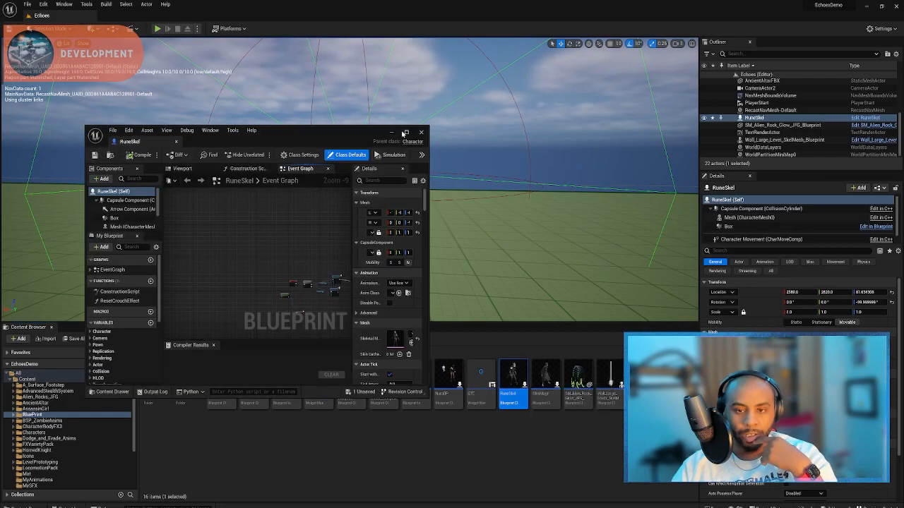
click(405, 132)
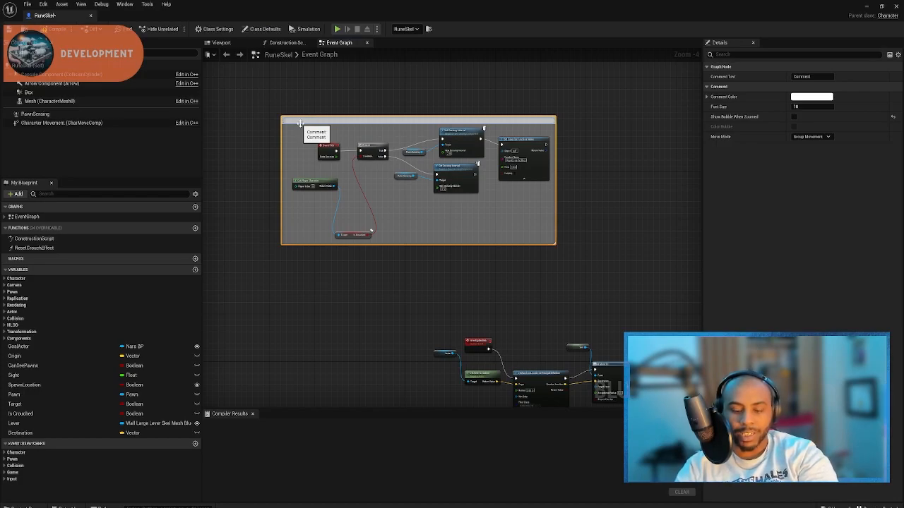
- Name the shadow meld comment box 'Status Effect - Shadow Meld' in the Details panel
text(Status Effect- Shadow Meld)
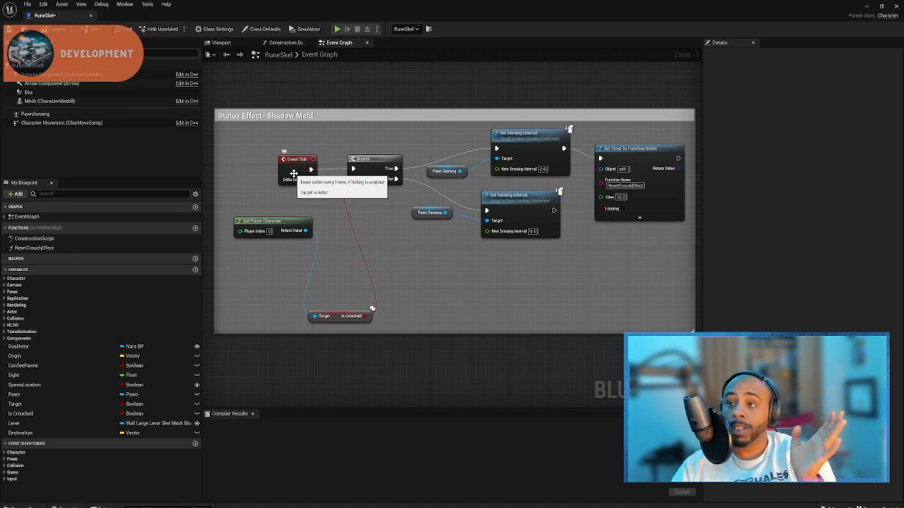
mouse_move(394, 169)
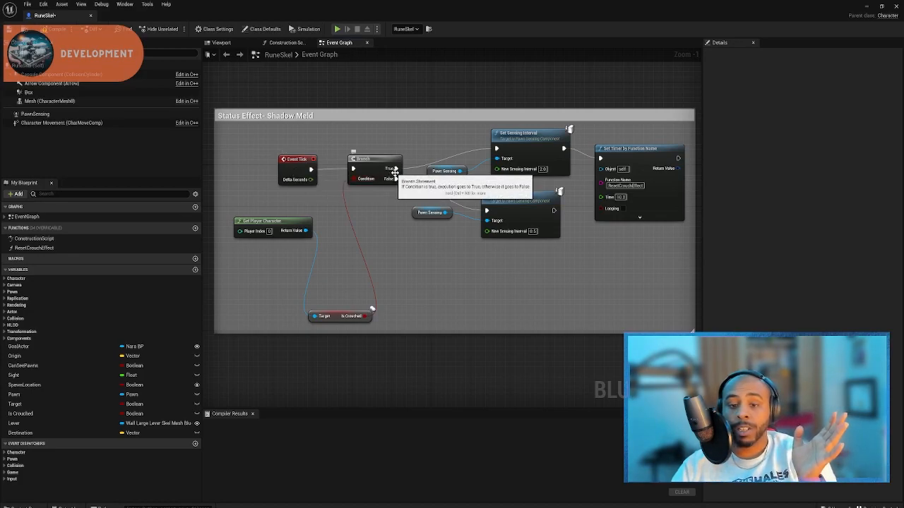
mouse_move(525, 133)
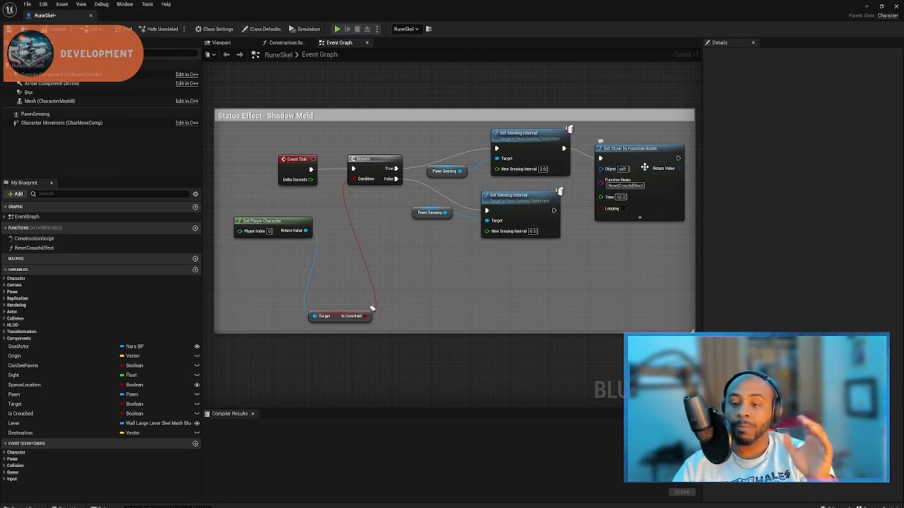
mouse_move(638, 197)
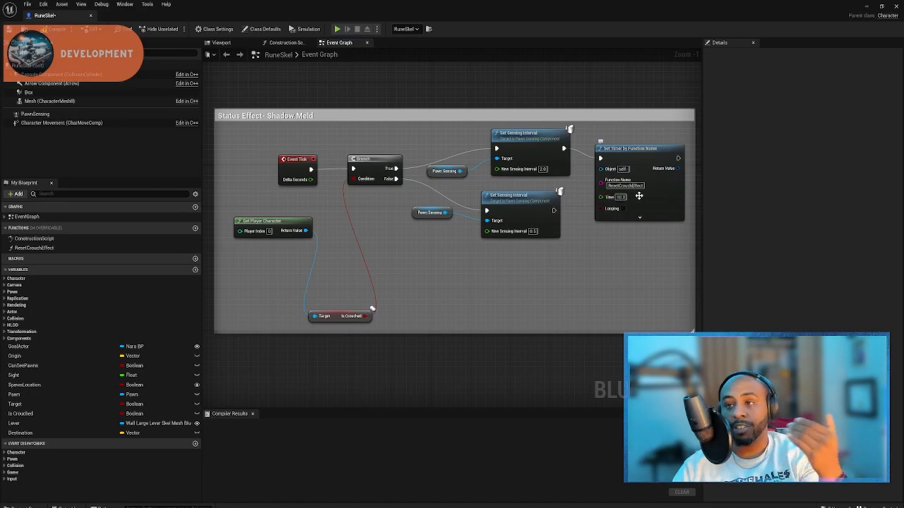
mouse_move(638, 196)
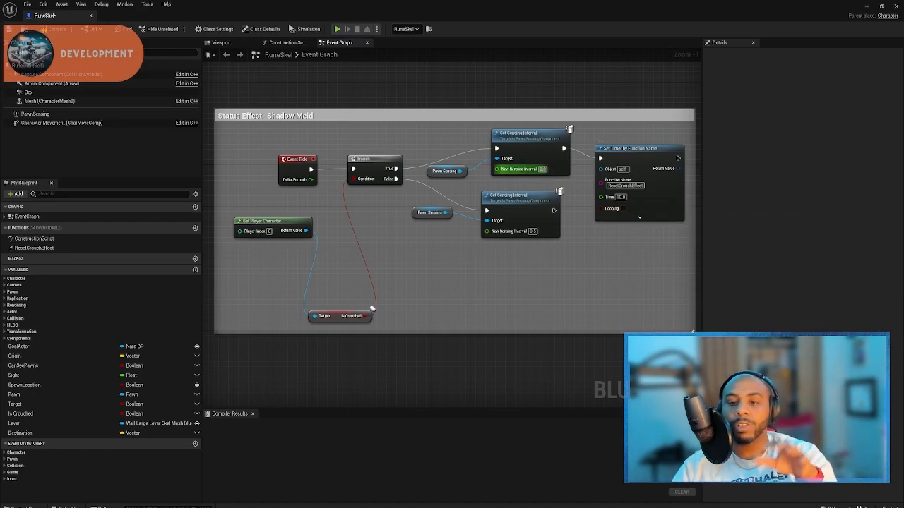
mouse_move(624, 204)
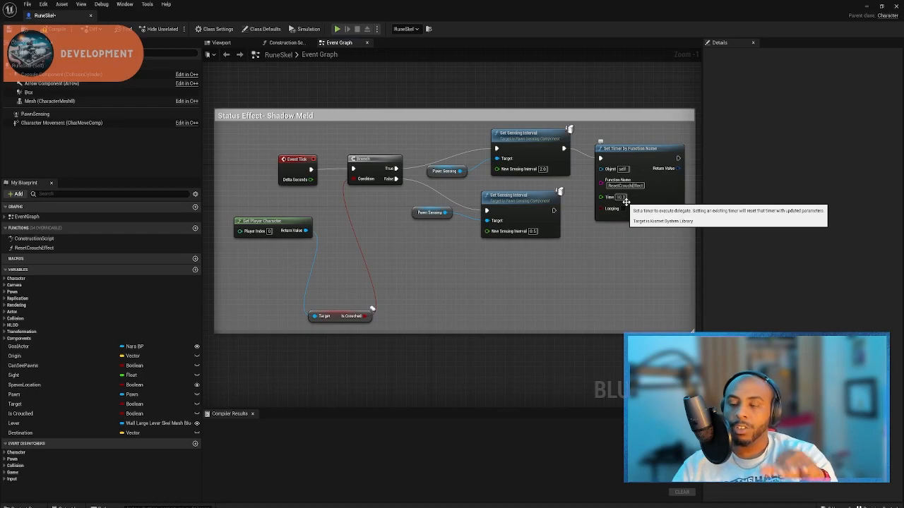
mouse_move(587, 204)
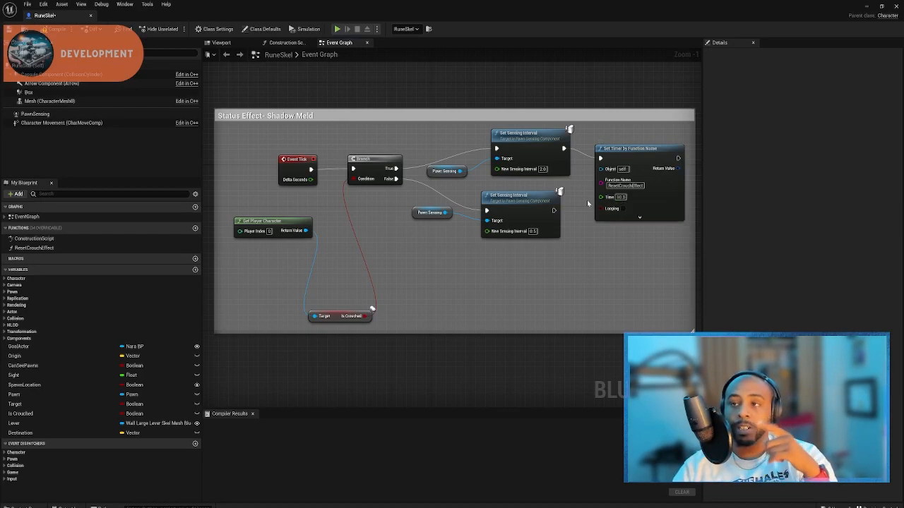
mouse_move(449, 211)
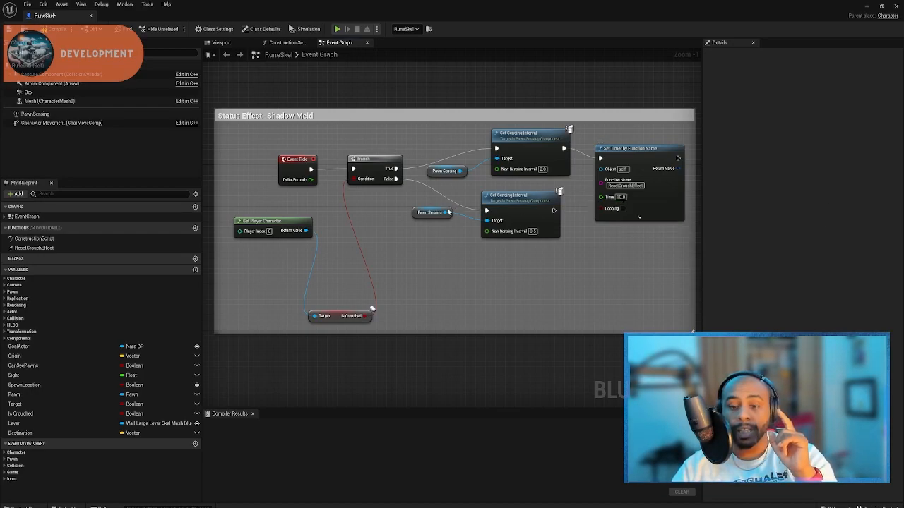
mouse_move(499, 206)
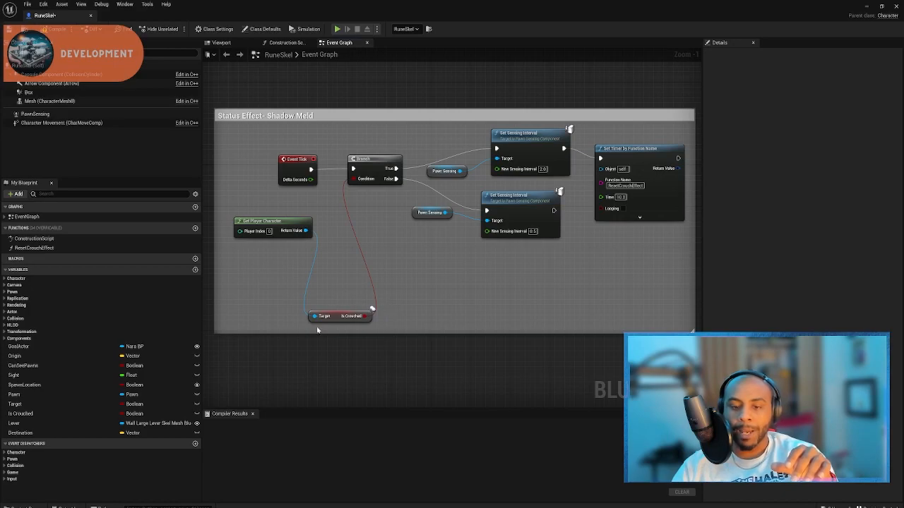
mouse_move(364, 321)
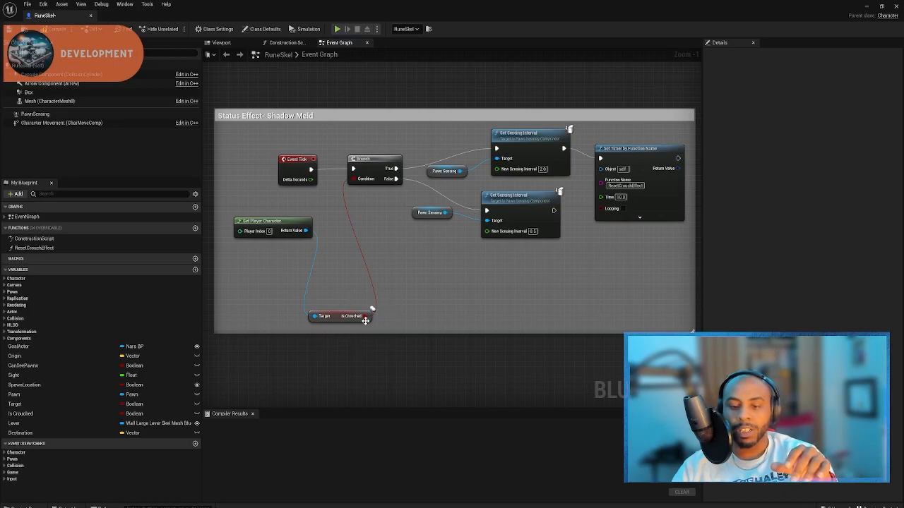
mouse_move(358, 331)
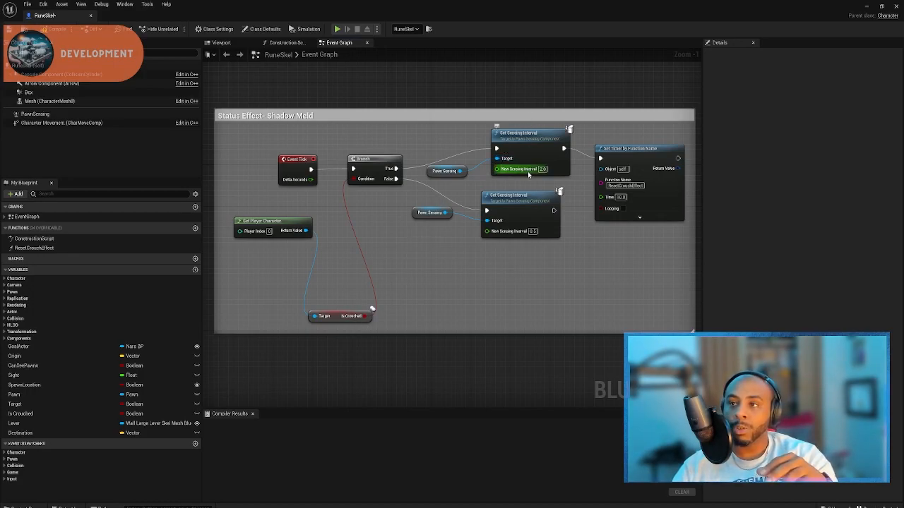
mouse_move(620, 199)
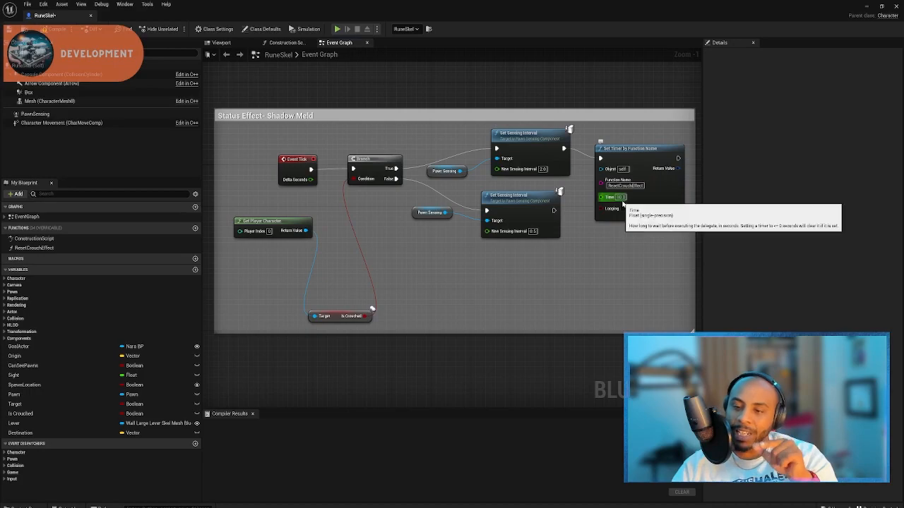
mouse_move(630, 156)
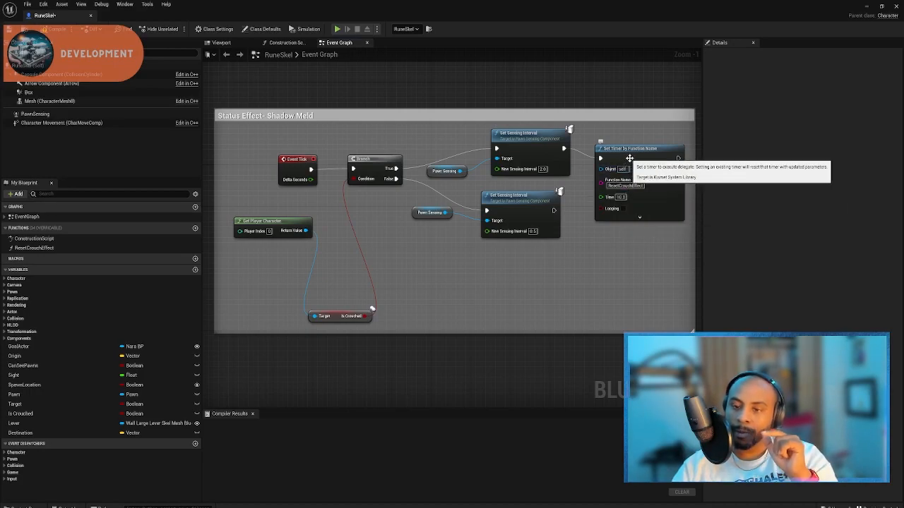
mouse_move(528, 232)
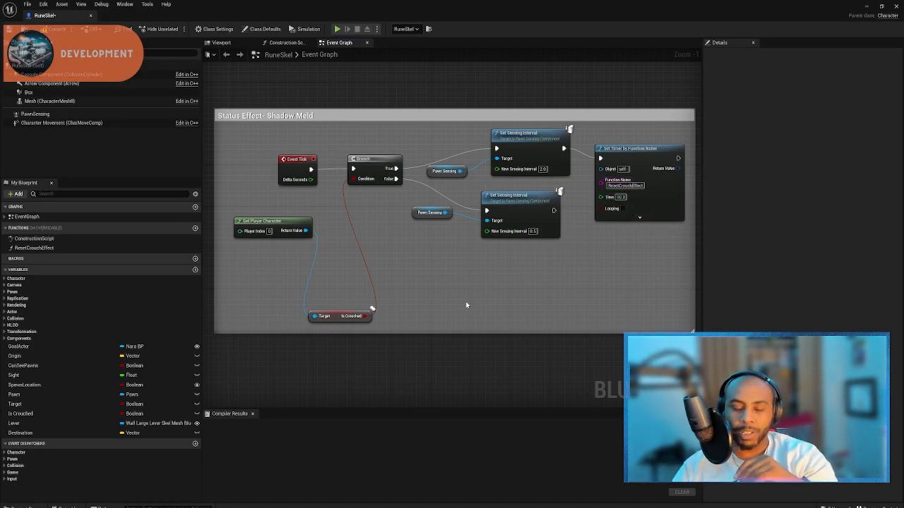
scroll(down, 3)
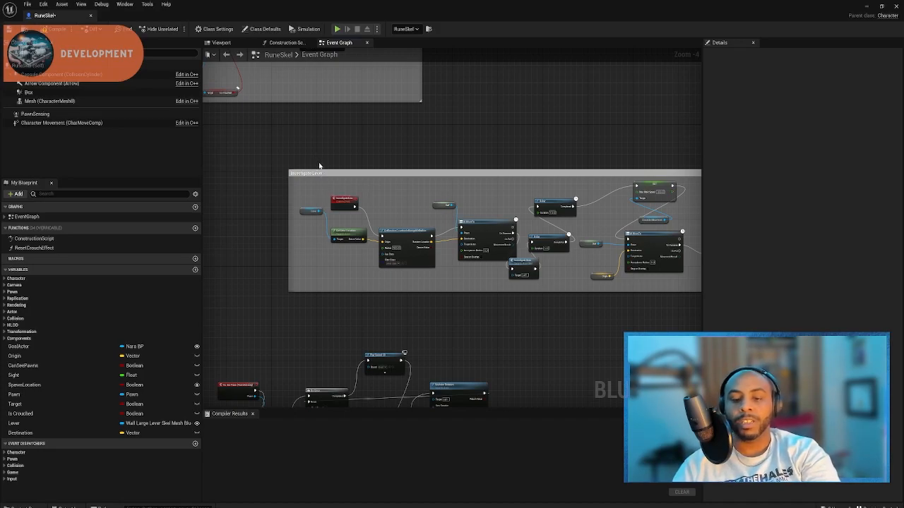
mouse_move(359, 223)
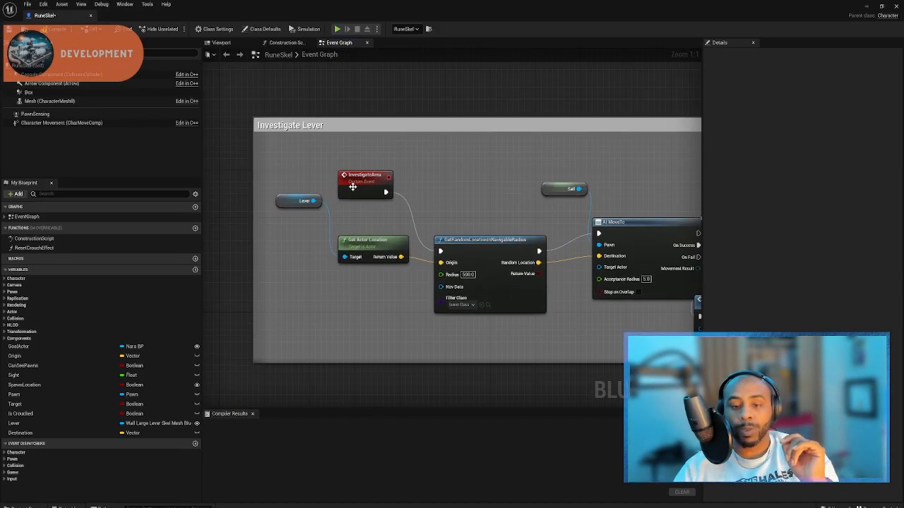
mouse_move(407, 172)
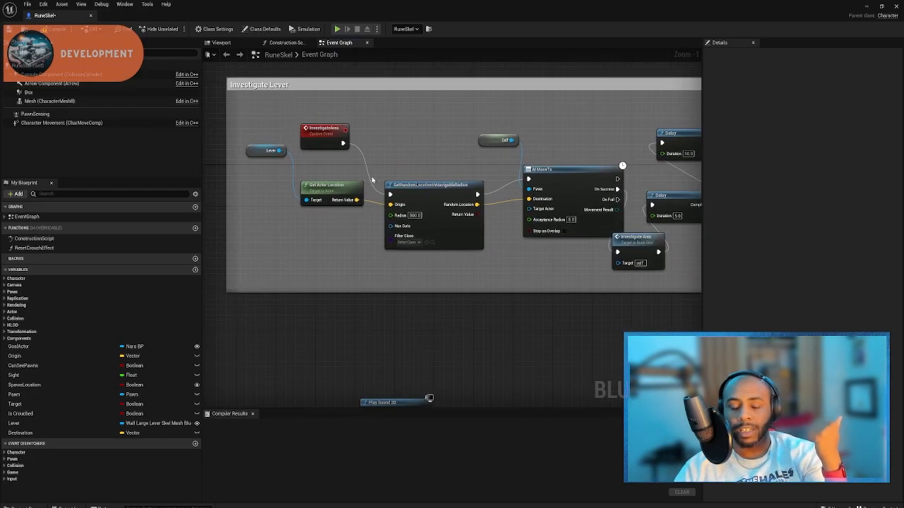
mouse_move(294, 182)
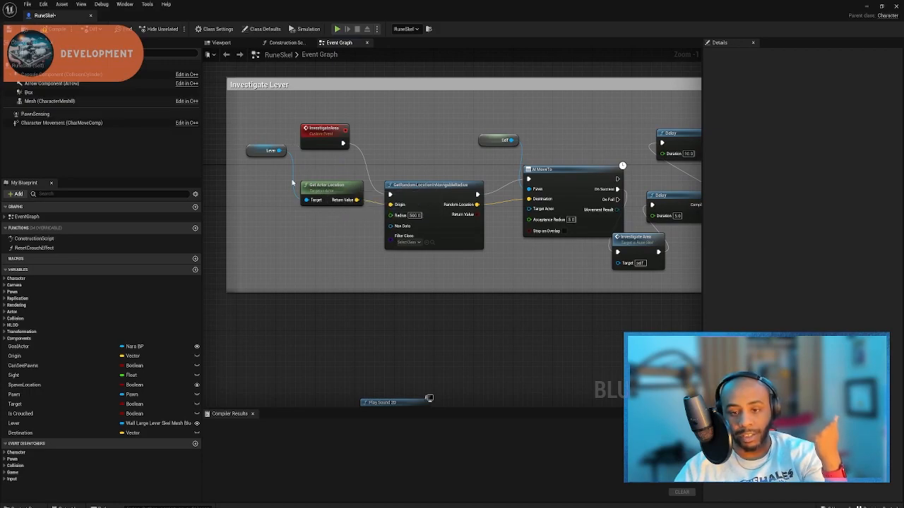
mouse_move(426, 189)
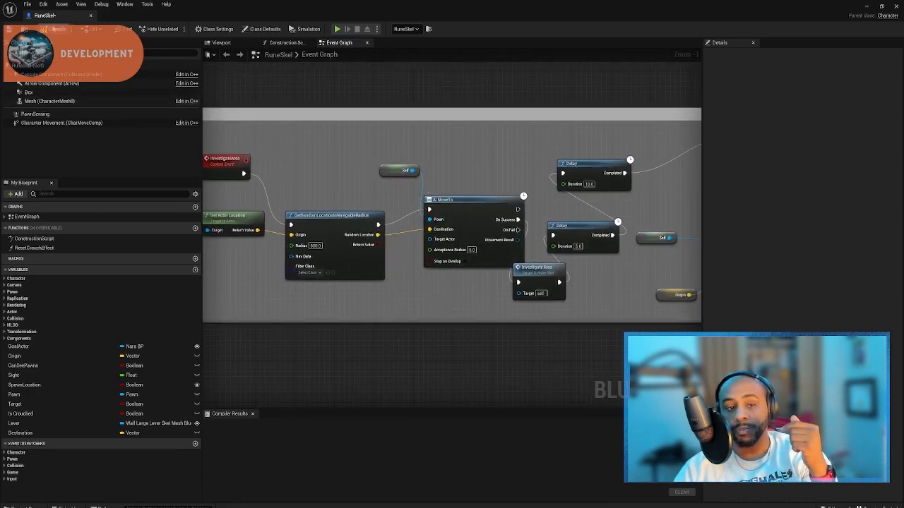
click(56, 29)
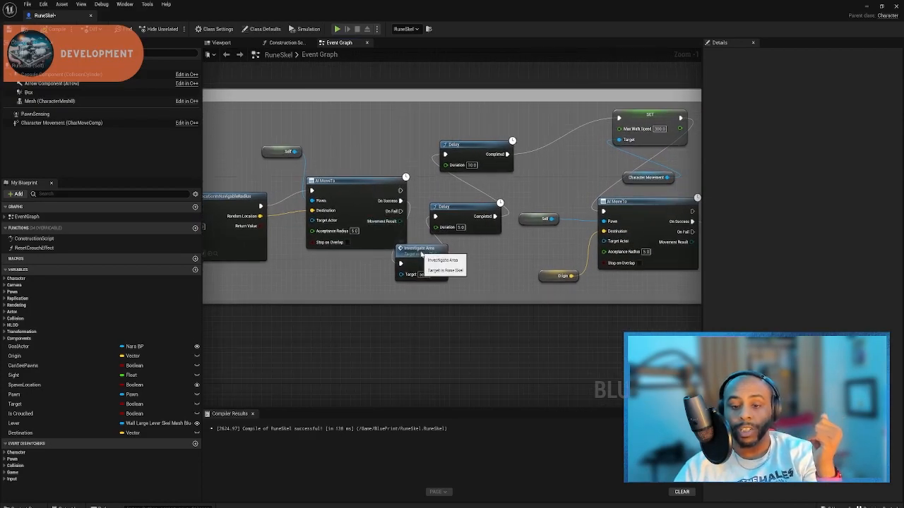
click(439, 268)
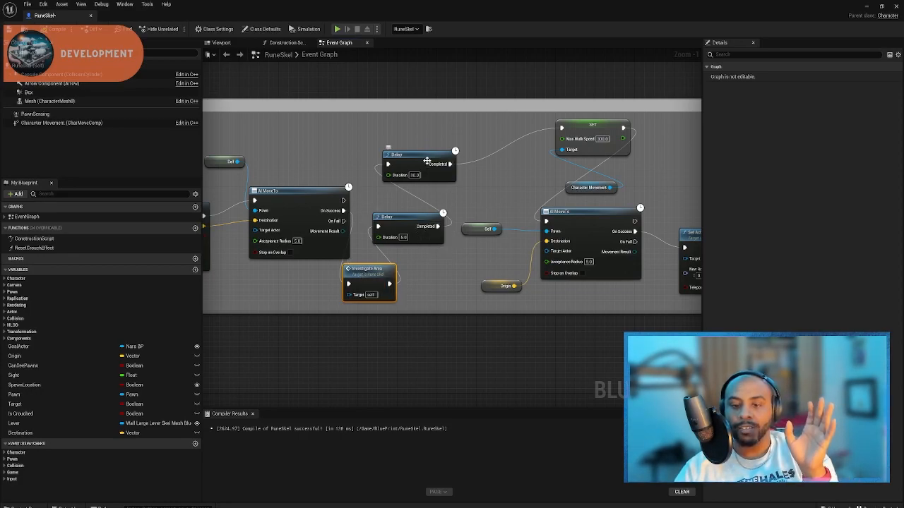
mouse_move(415, 228)
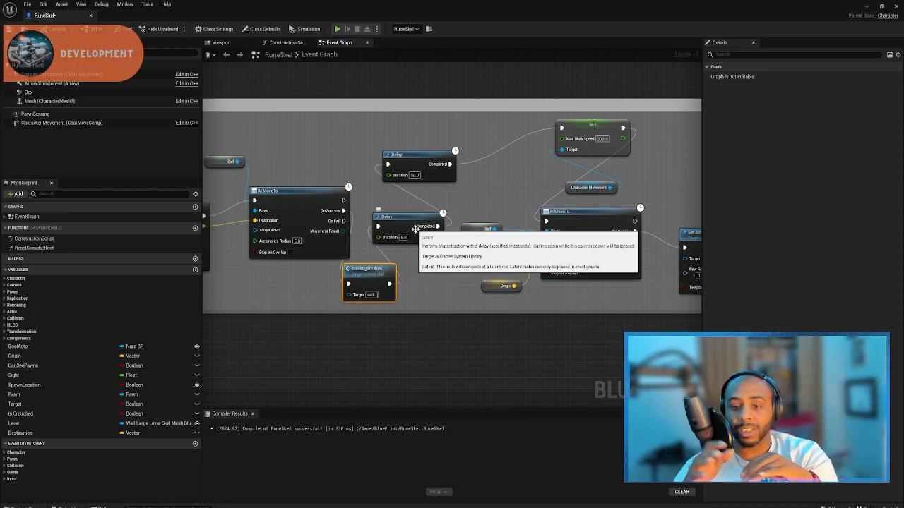
mouse_move(412, 277)
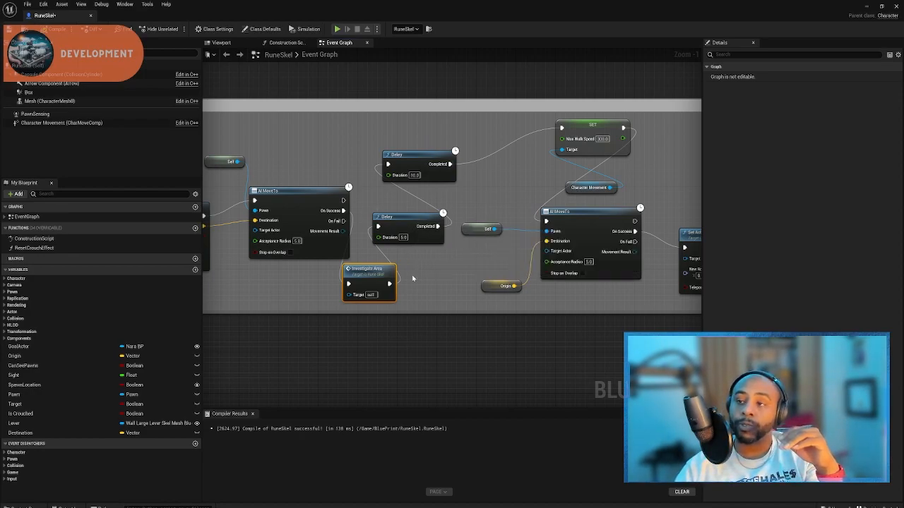
mouse_move(370, 308)
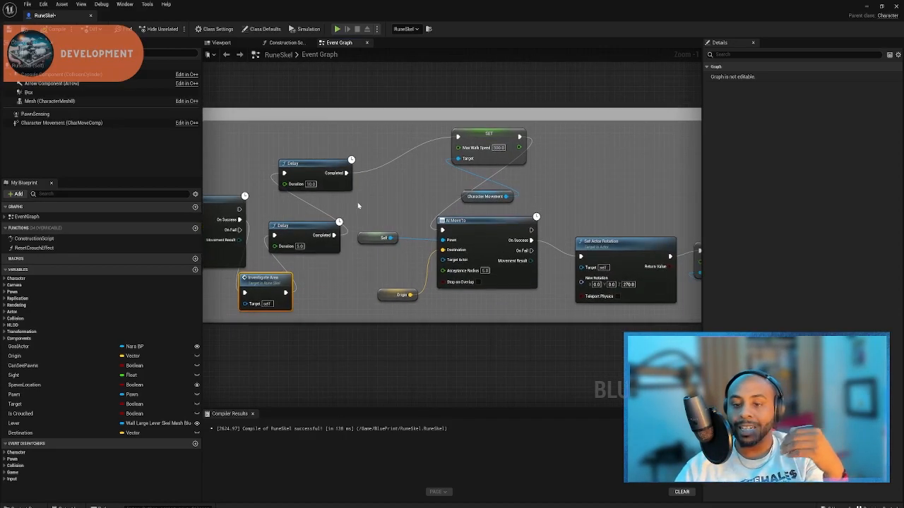
mouse_move(475, 148)
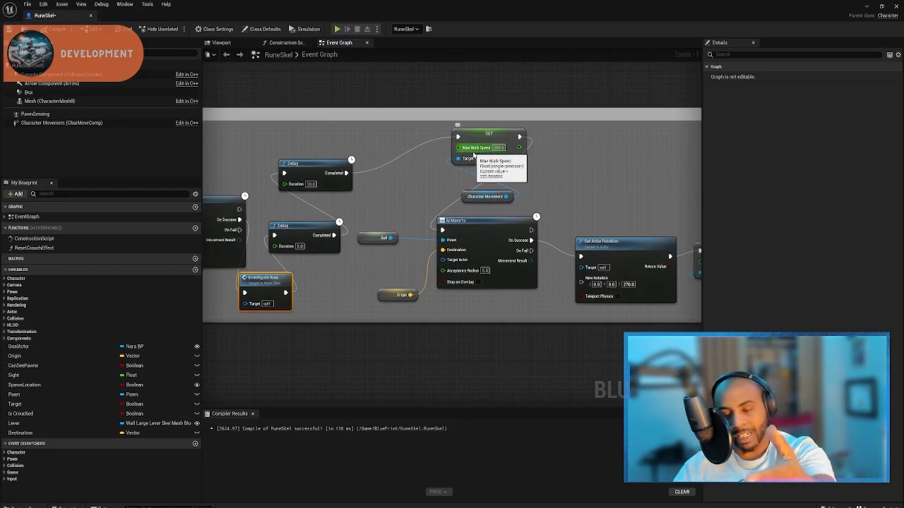
mouse_move(498, 153)
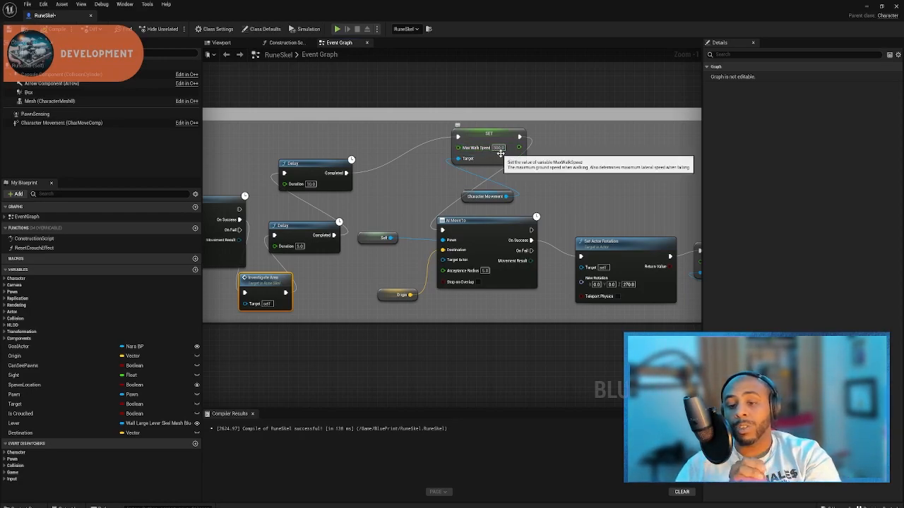
mouse_move(440, 260)
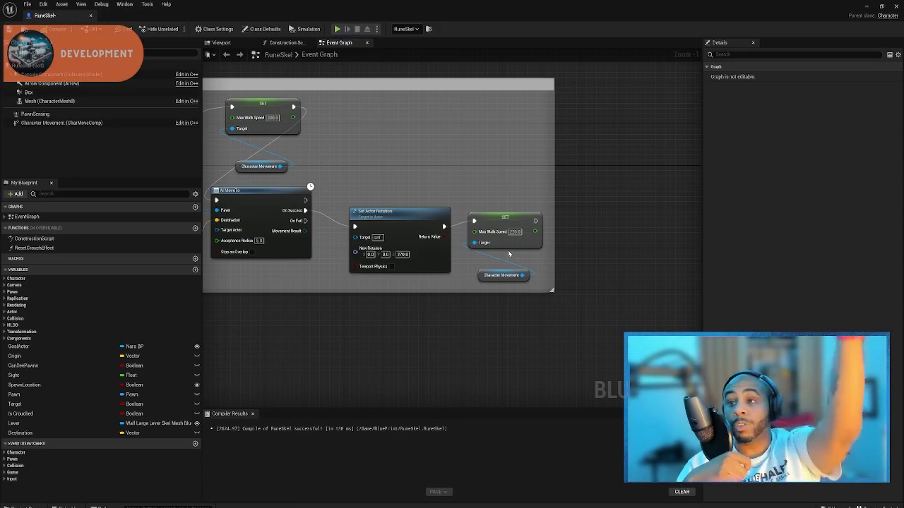
scroll(down, 3)
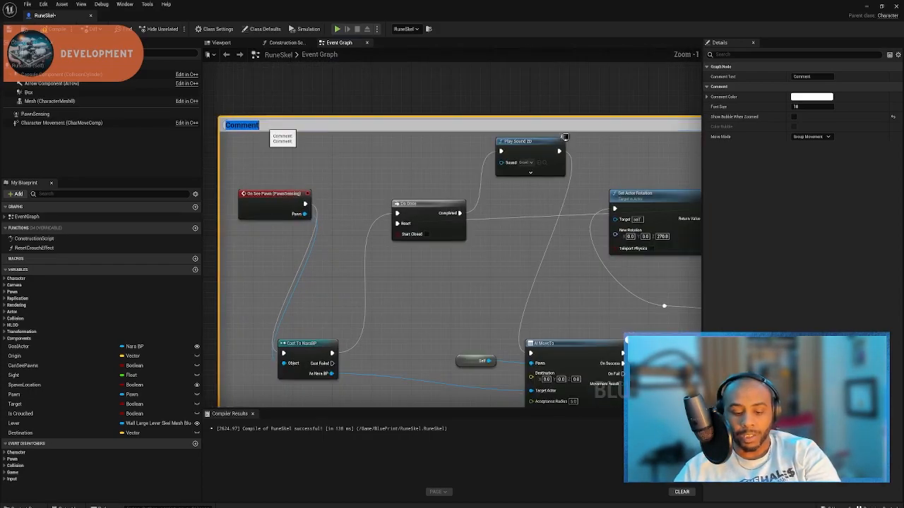
- Retitle the comment around the pawn-sensing chase nodes to 'Protect Area'
text(Protect)
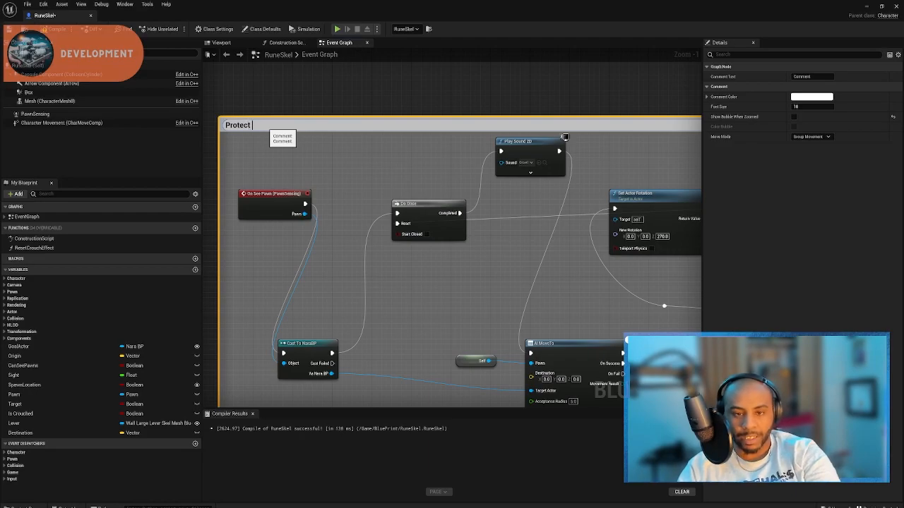
text(Area)
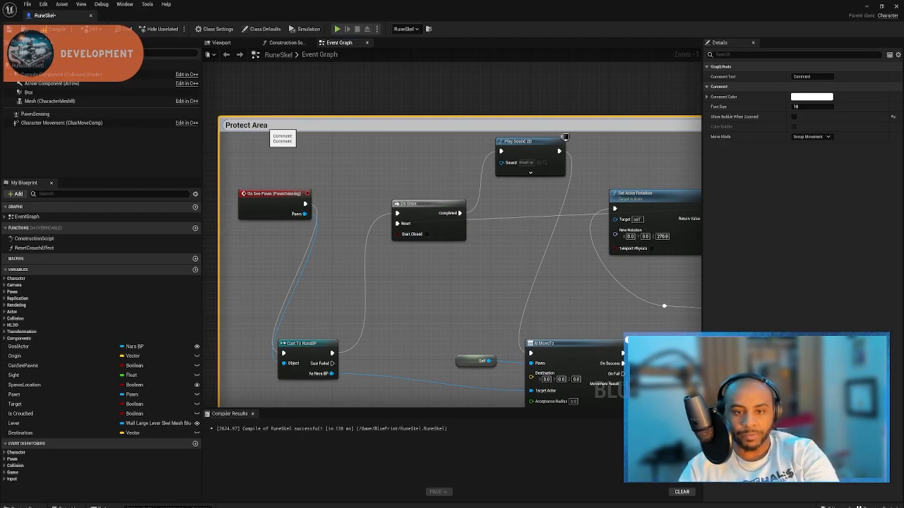
scroll(down, 3)
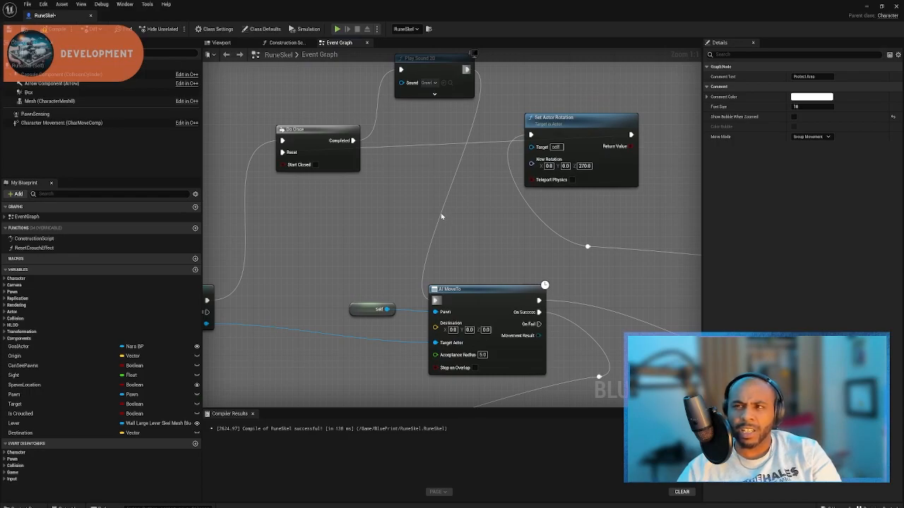
mouse_move(413, 266)
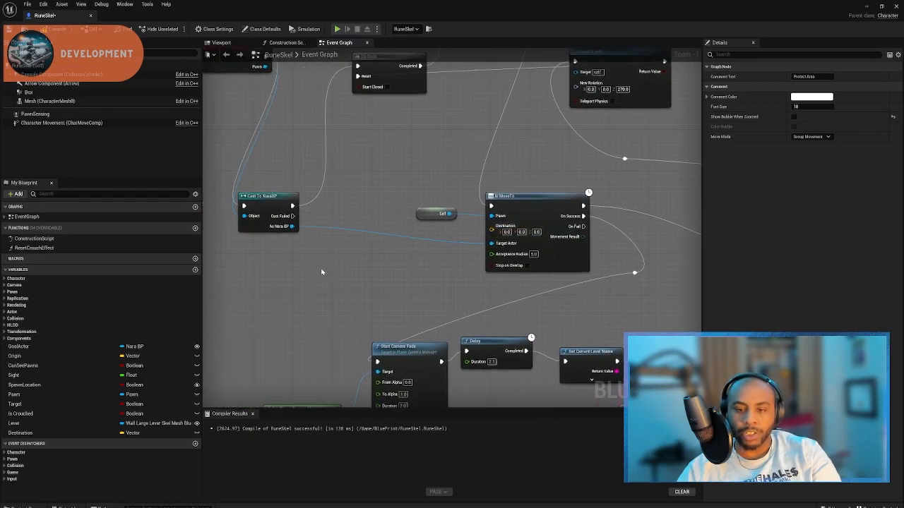
mouse_move(432, 309)
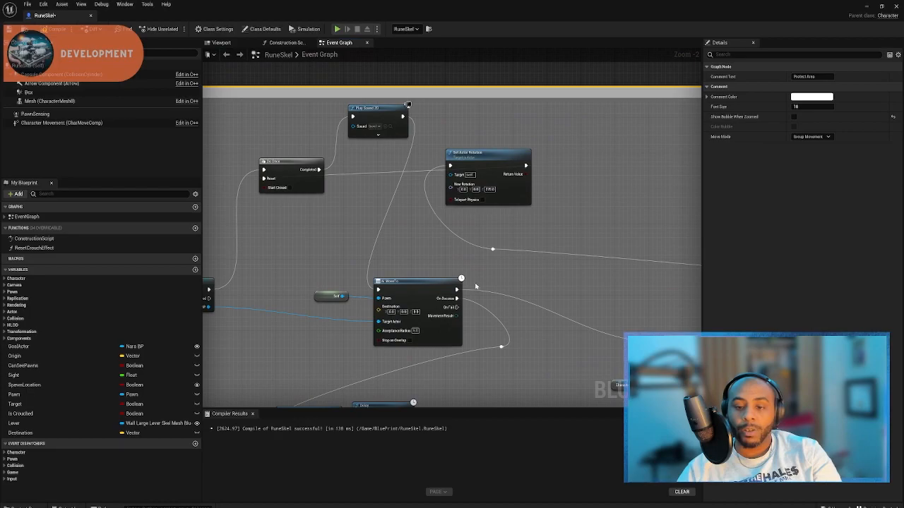
mouse_move(438, 268)
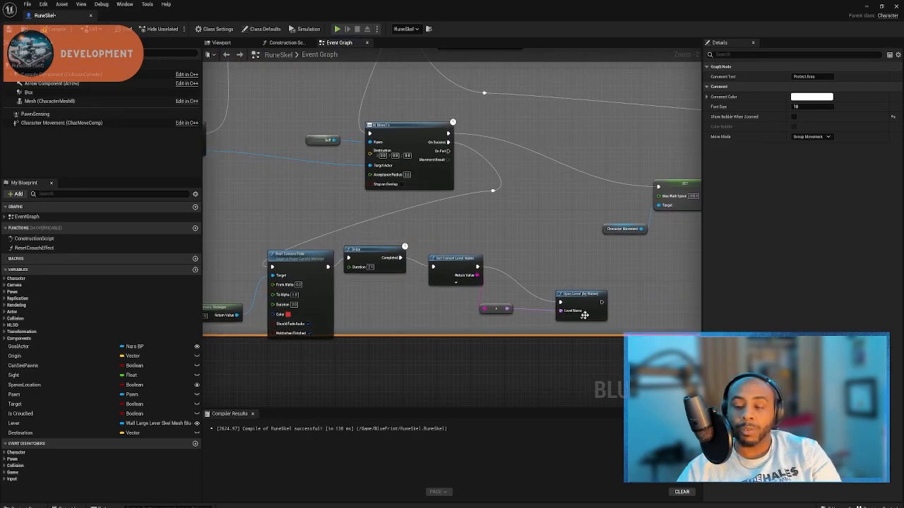
mouse_move(584, 312)
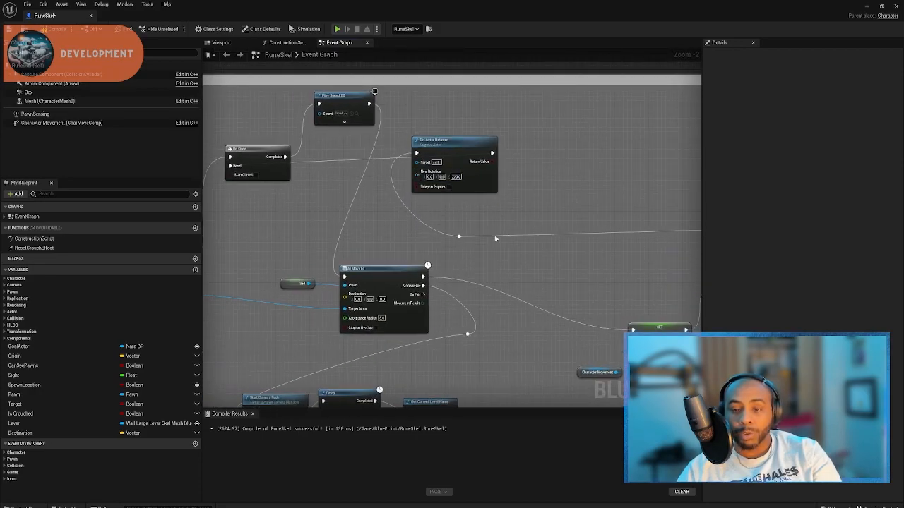
mouse_move(426, 207)
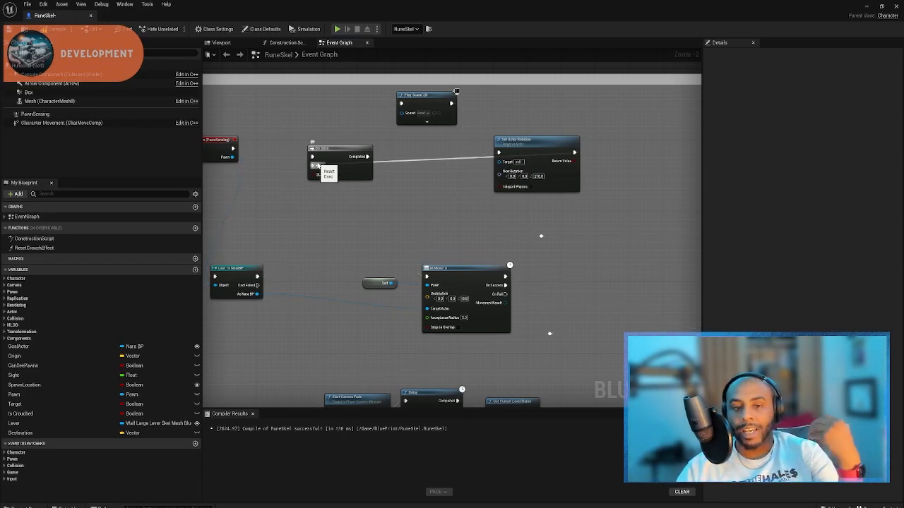
- Select RuneSkel's Box collision component to show its shape settings in the viewport
scroll(down, 3)
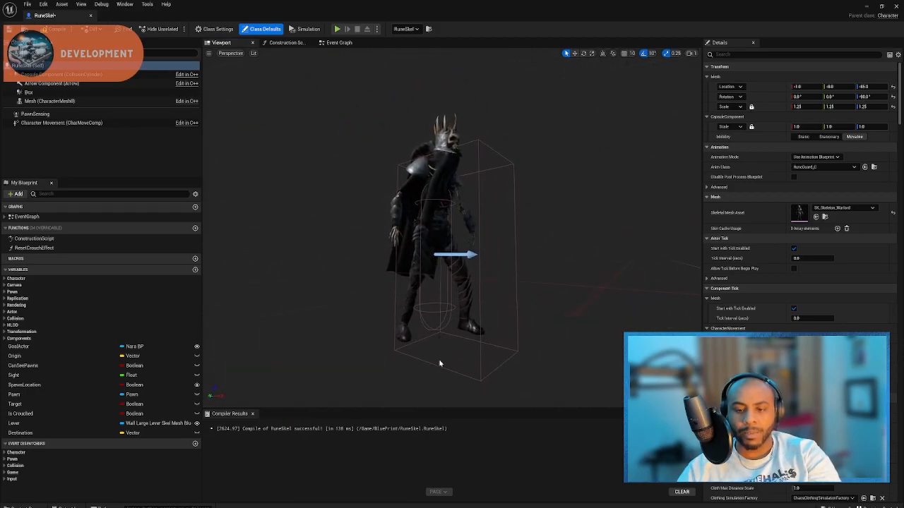
click(28, 92)
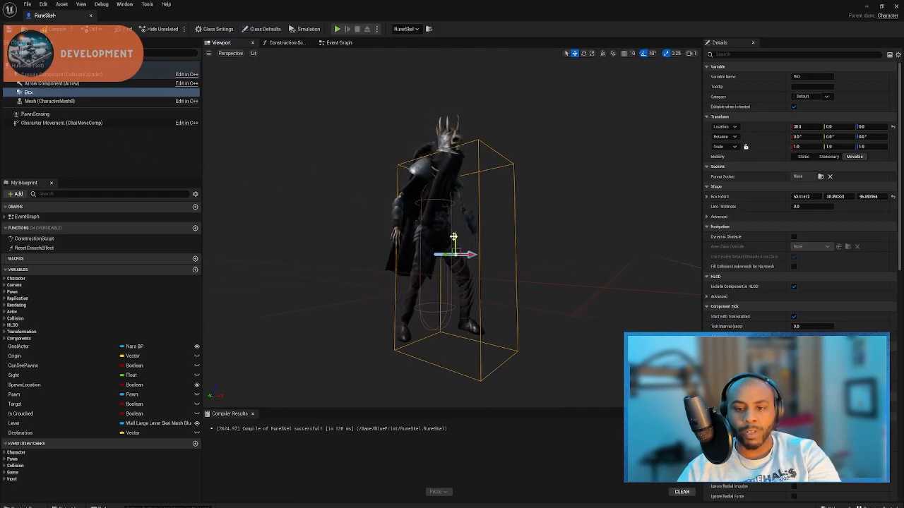